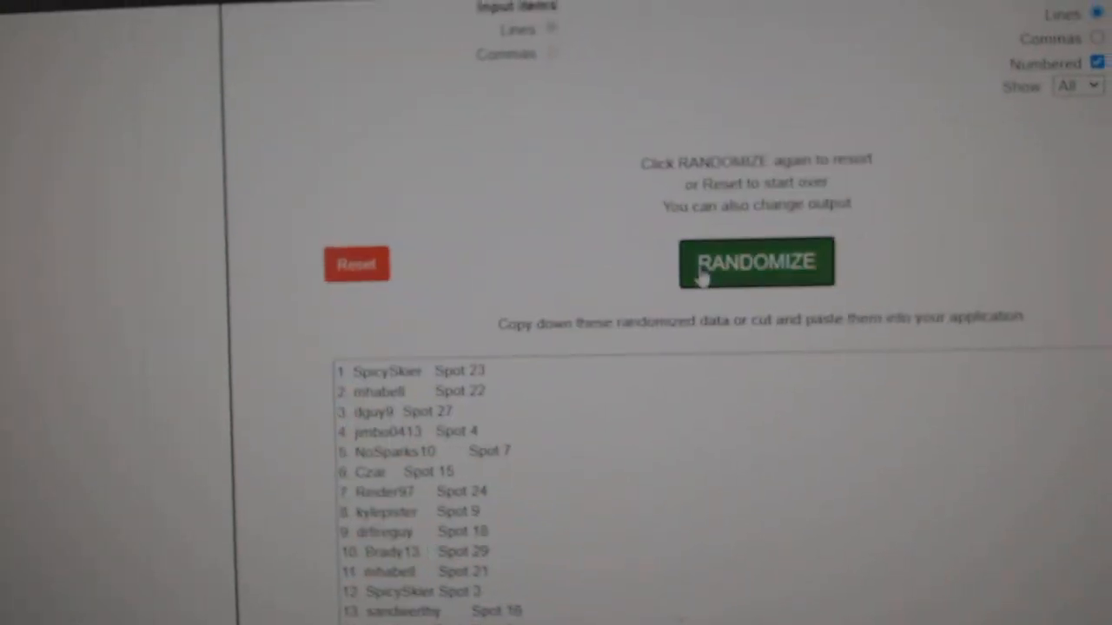
- Reshuffle the 31-entry participant and spot list into a new numbered order
left_click(754, 264)
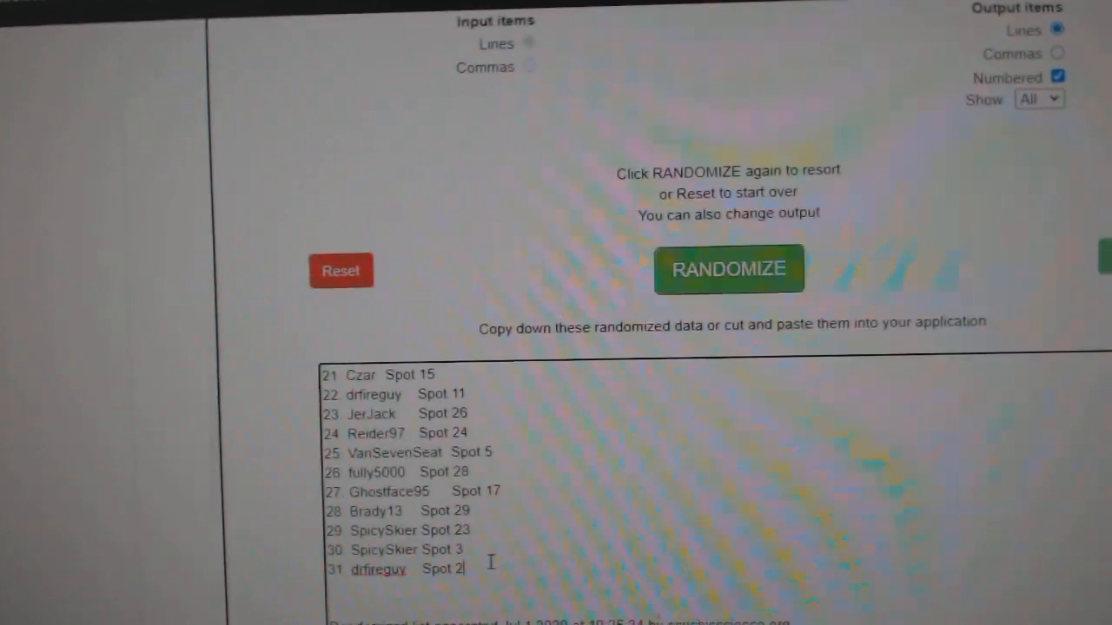
left_click(747, 269)
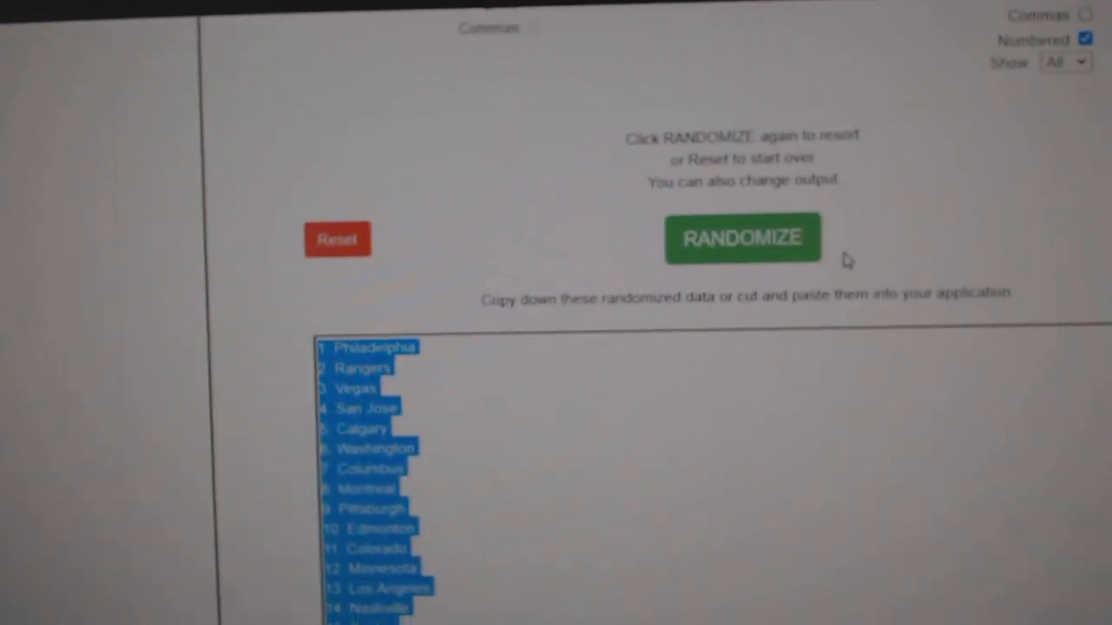
- Reshuffle the hockey team list (Florida, New Jersey, Vancouver, Nashville...) and copy the output
left_click(741, 238)
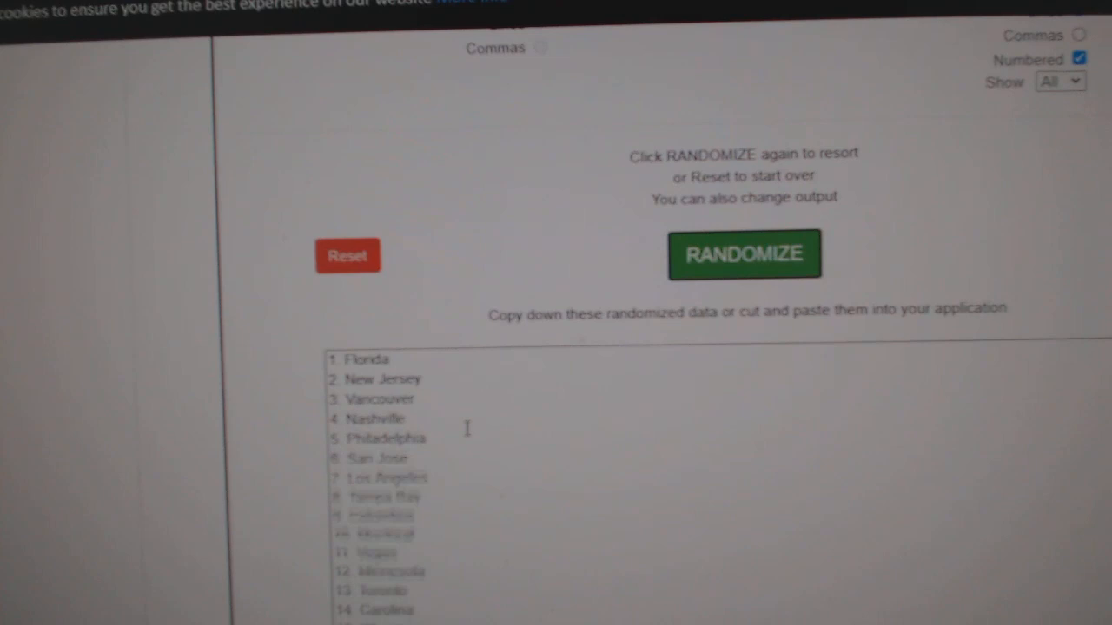
right_click(391, 365)
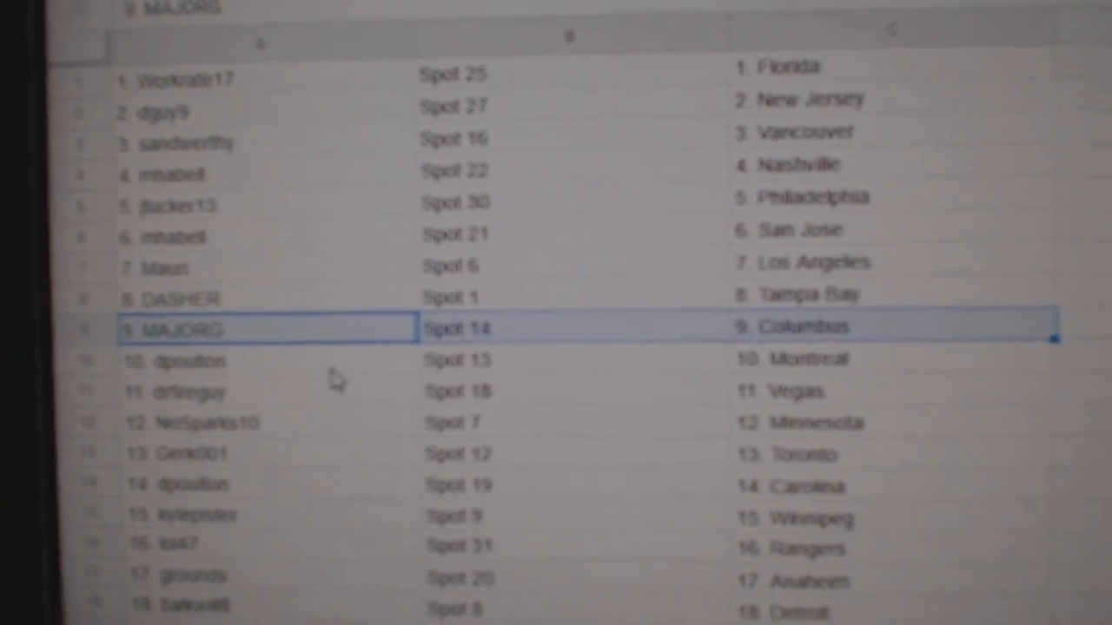
- Read down the paired rows in Google Sheets, marking rows 13 and 29, through row 31 (Islanders)
scroll("down", 3)
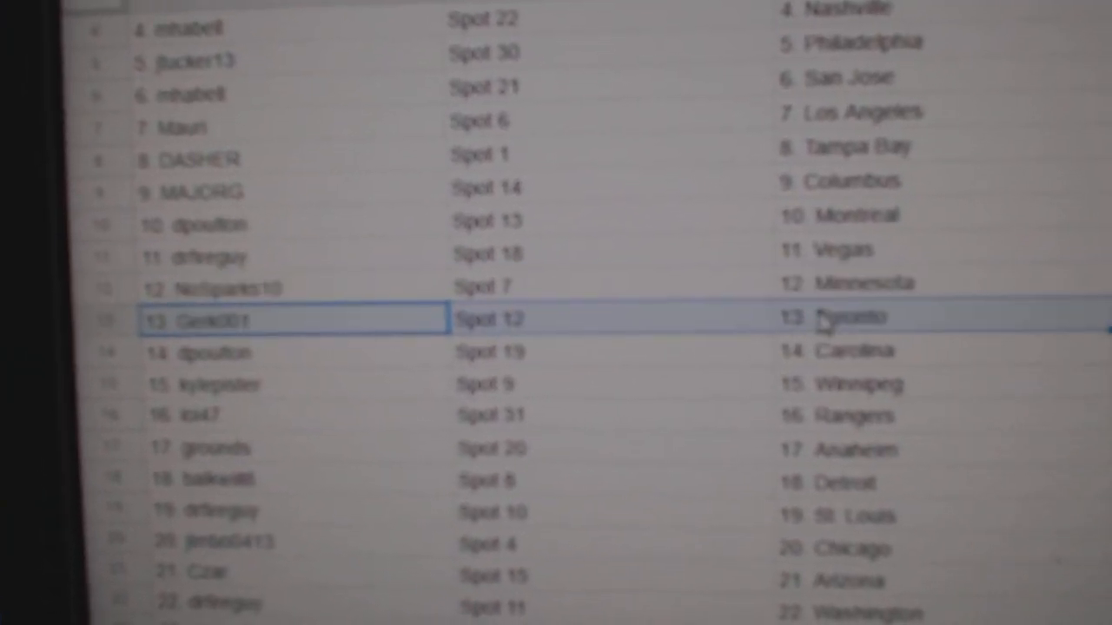
left_click(292, 384)
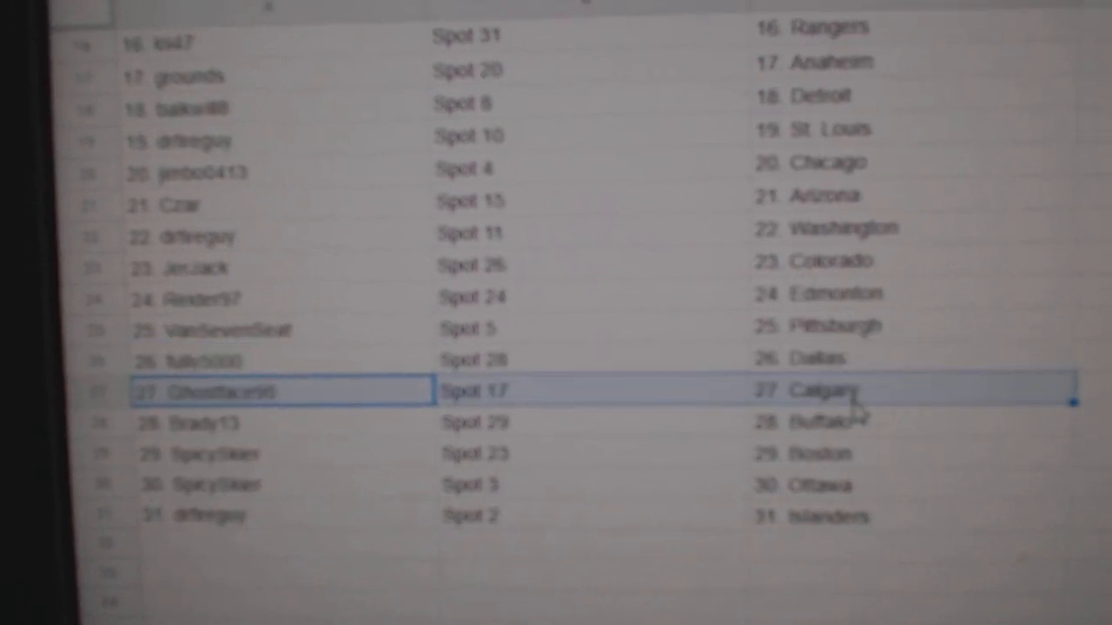
left_click(217, 448)
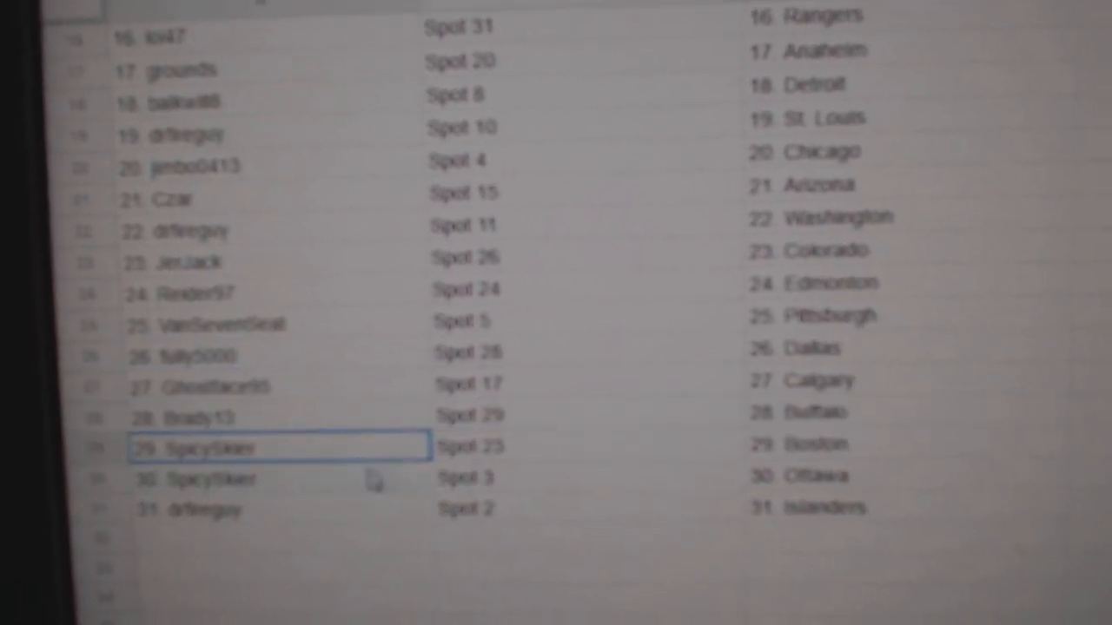